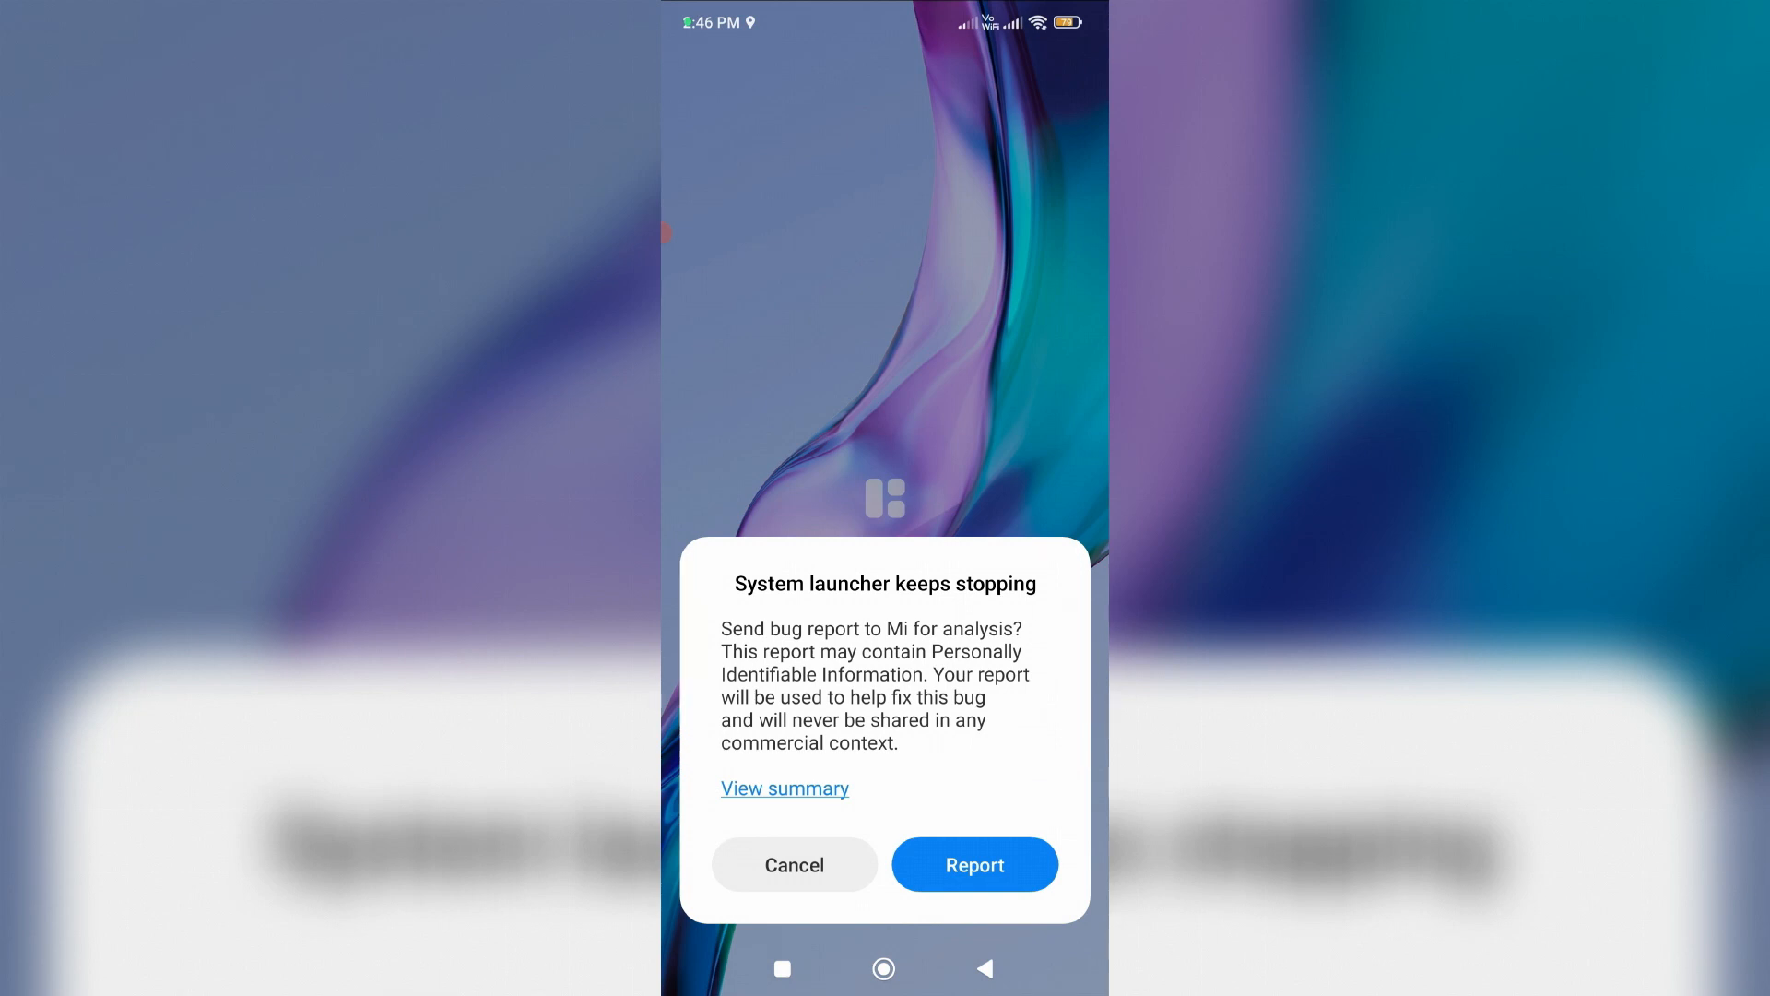
Report the System launcher crash and send the NullPointerException bug report
click(783, 788)
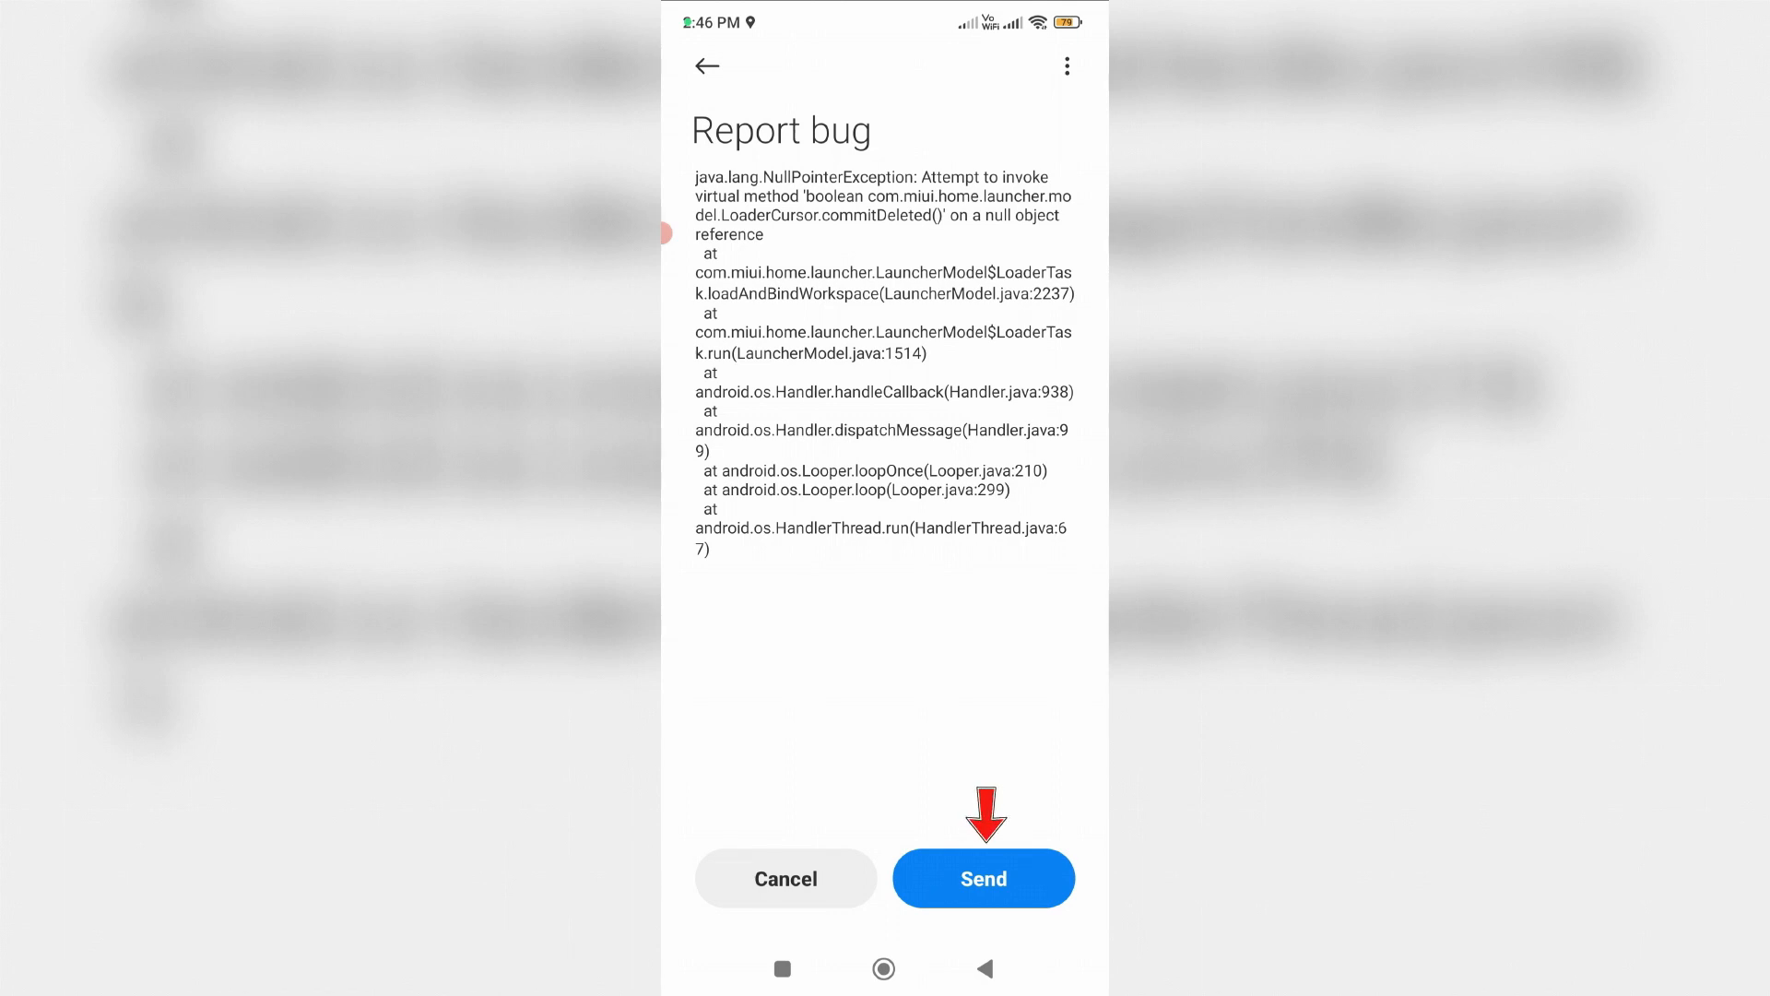
click(981, 878)
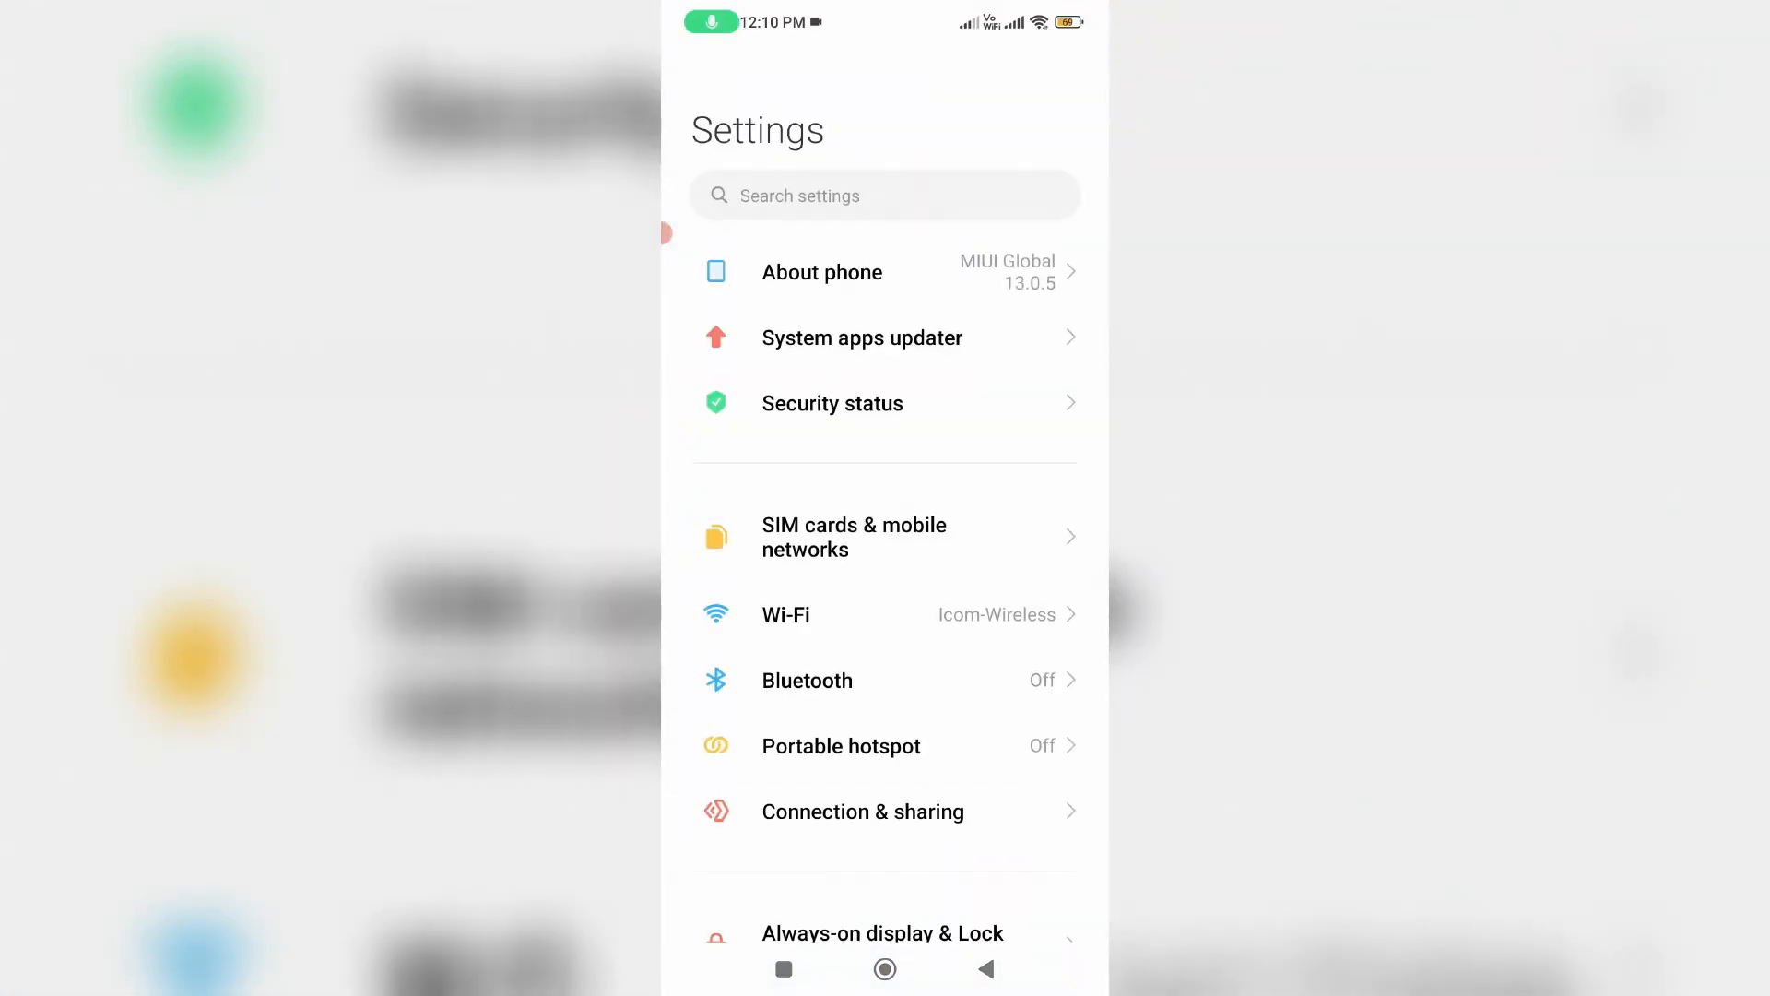
Confirm System launcher is the default launcher in Home screen settings
scroll(down, 3)
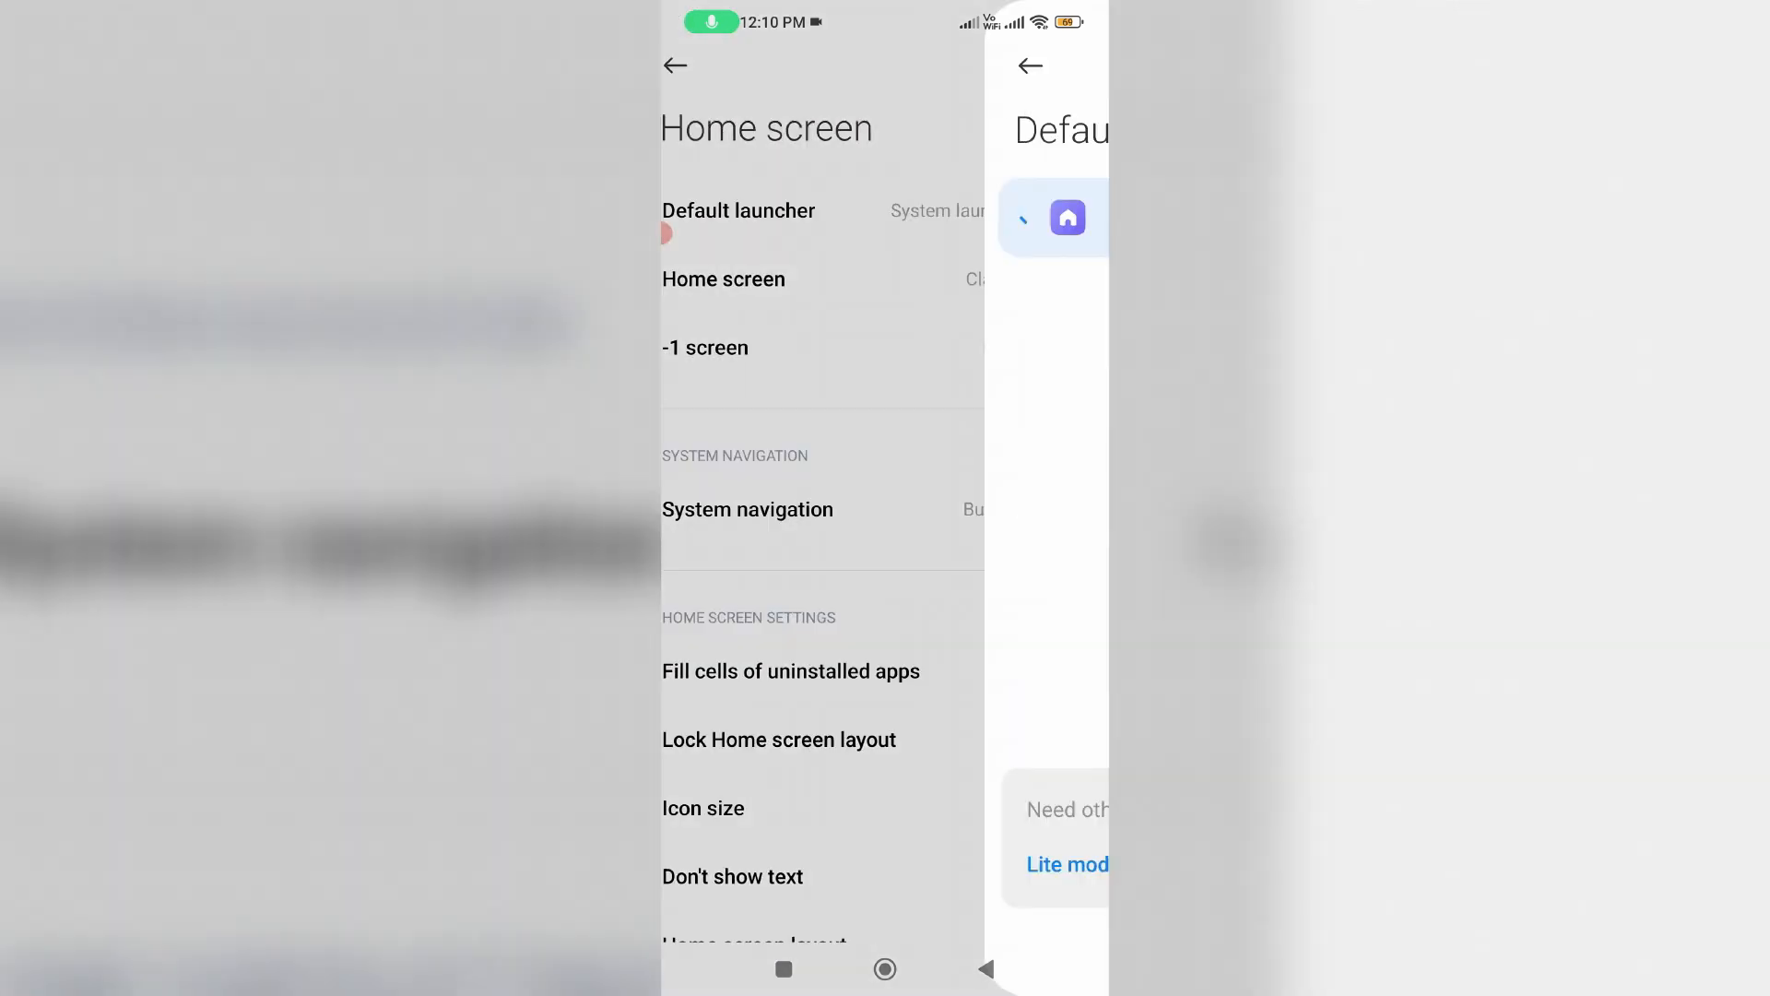
click(738, 211)
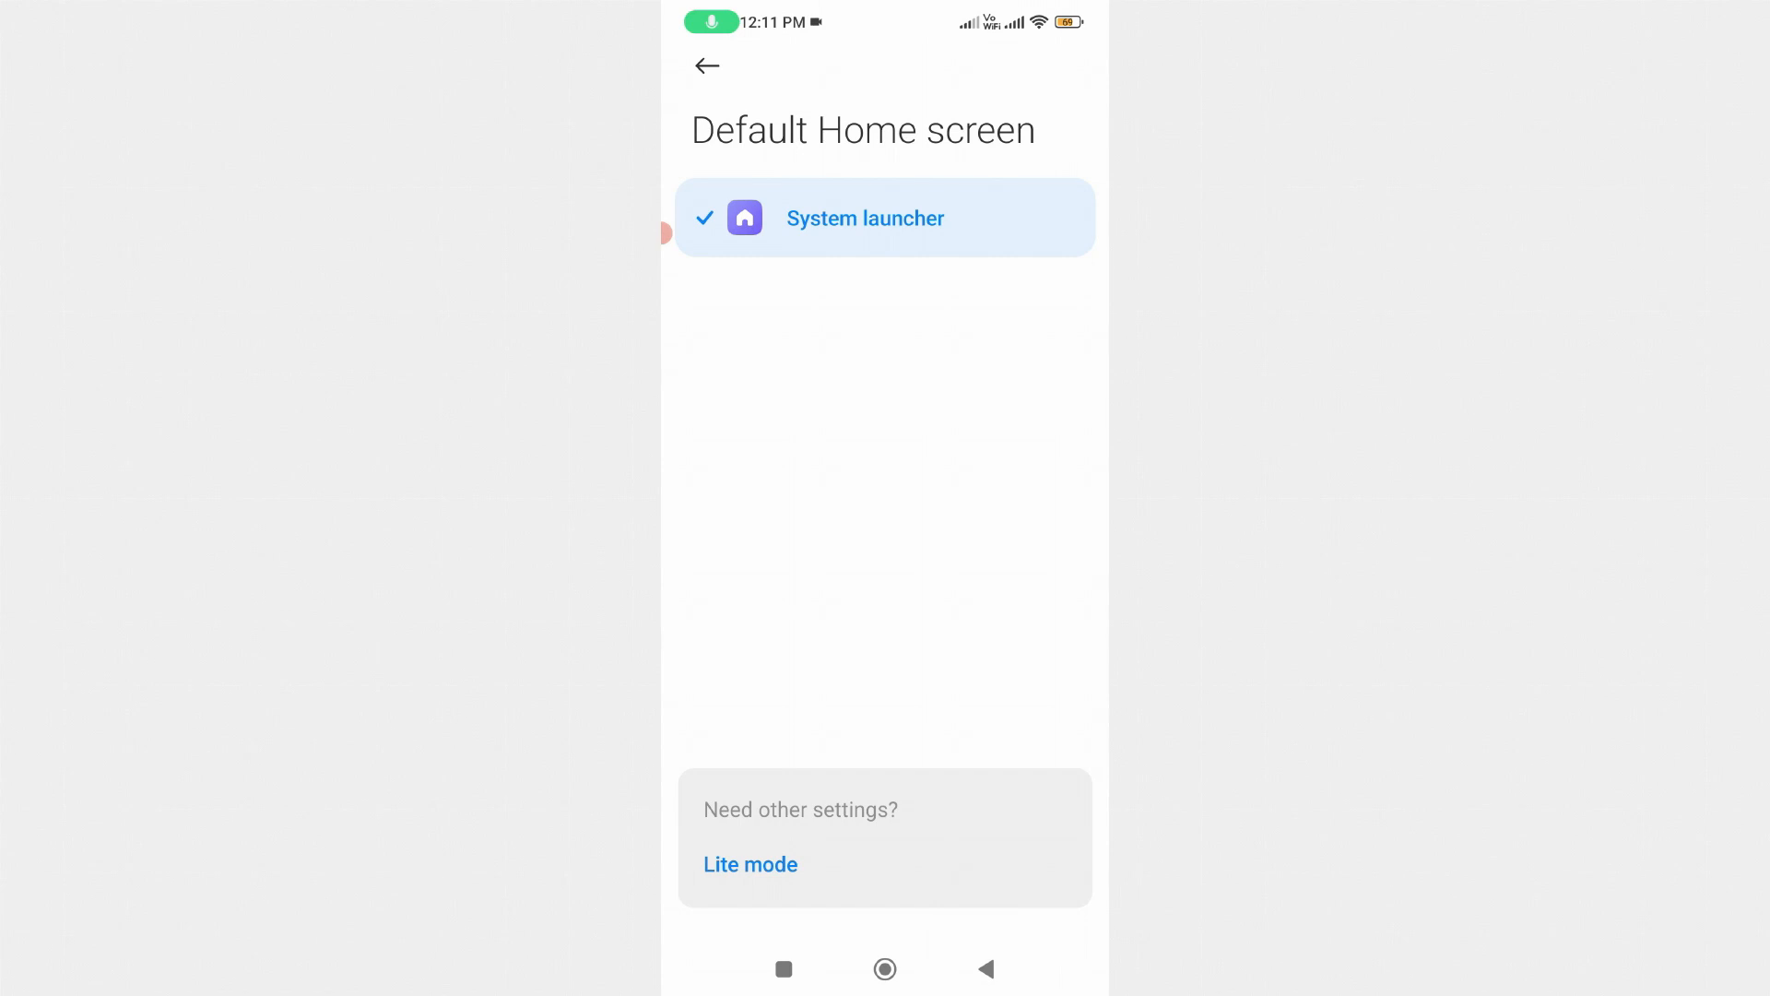
click(706, 66)
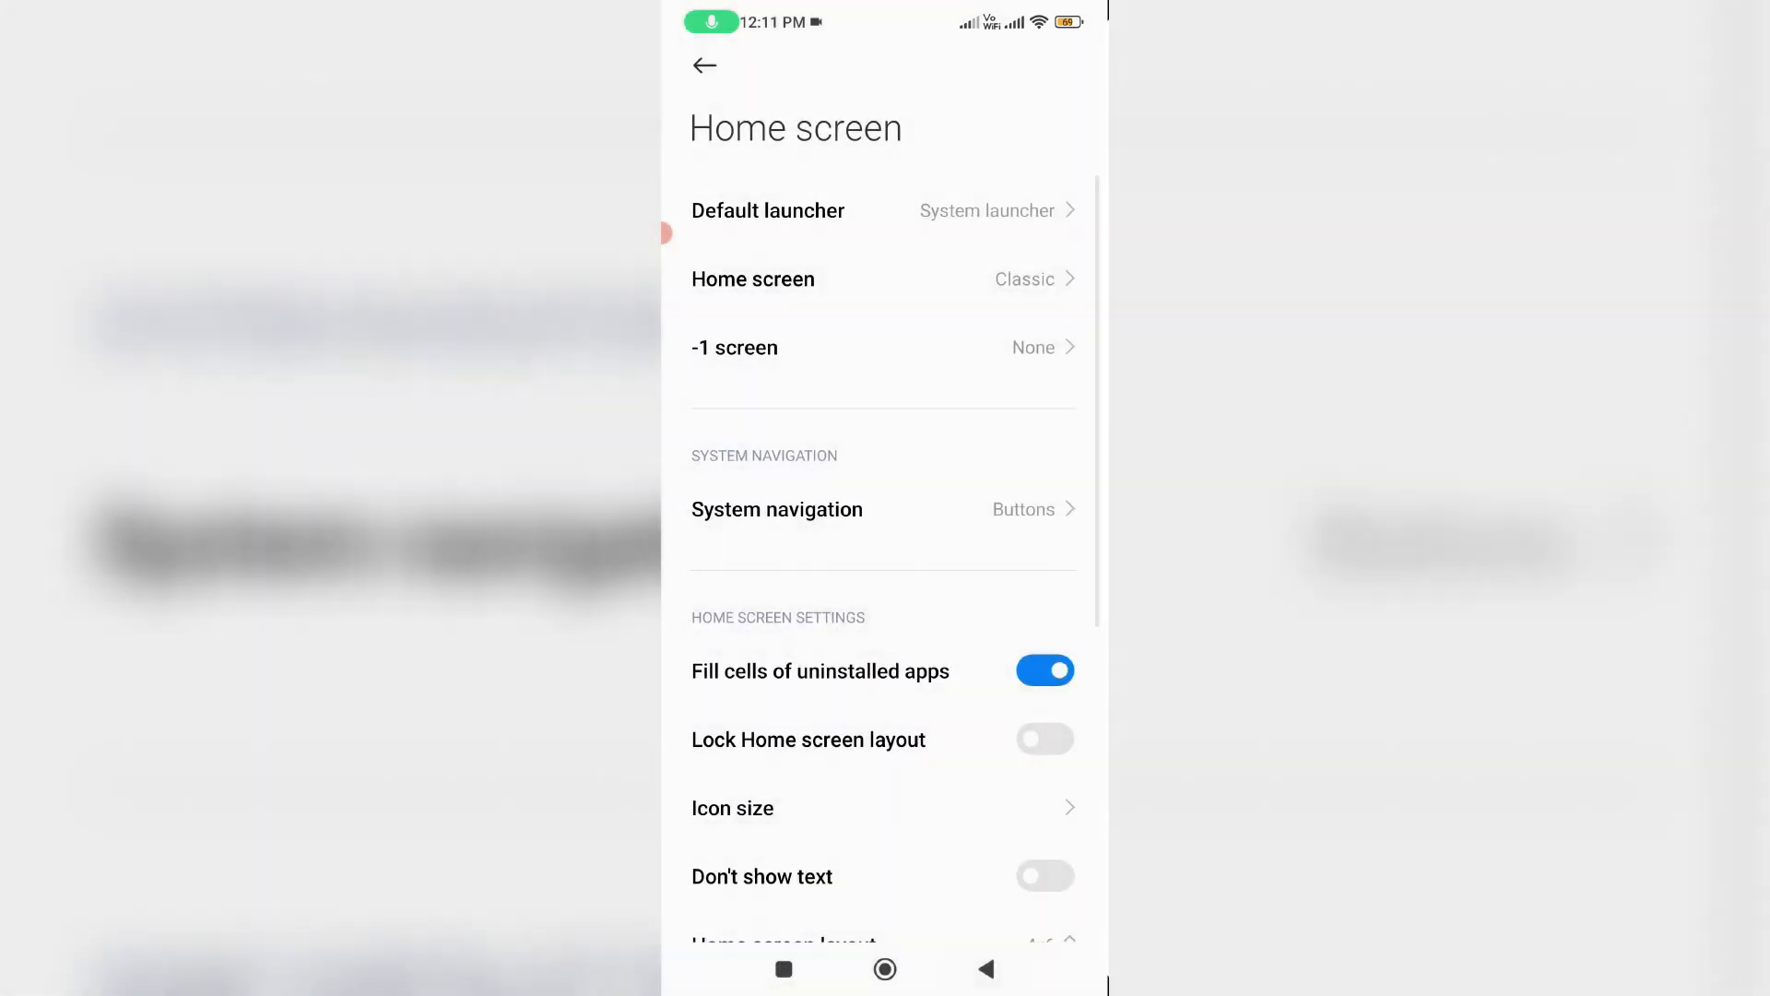
Reach the Manage apps list (125 apps) through Settings > Apps
click(703, 66)
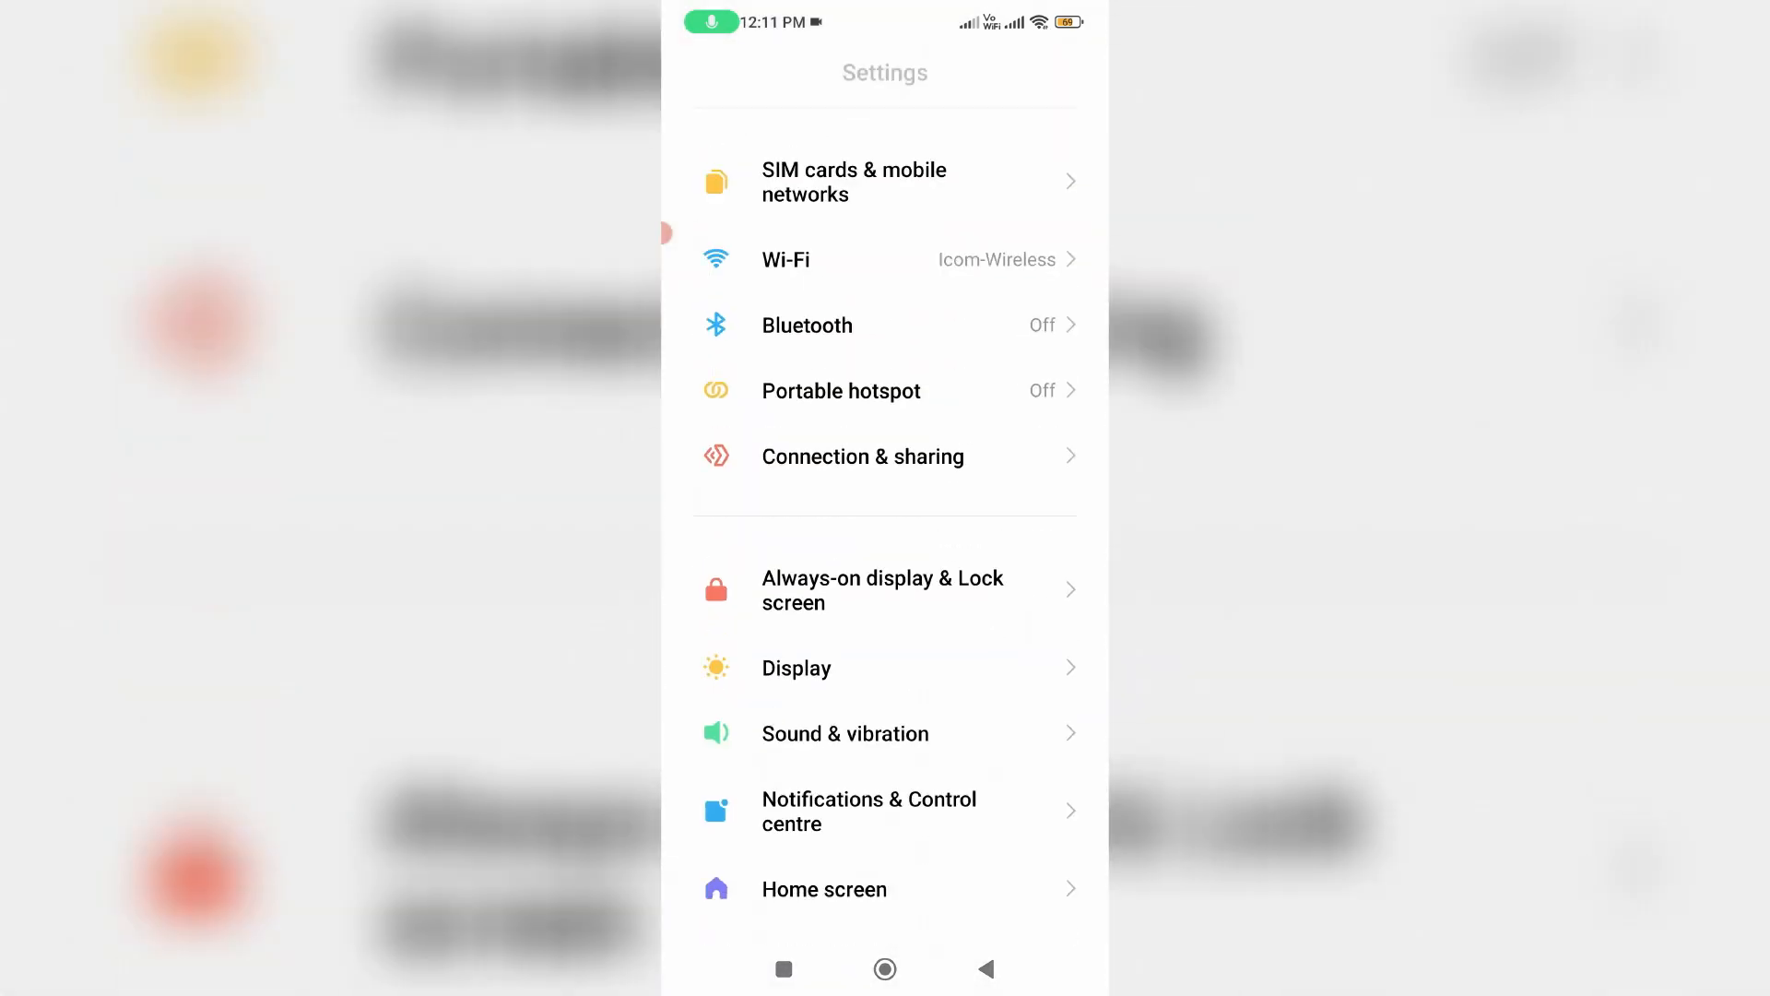
scroll(down, 3)
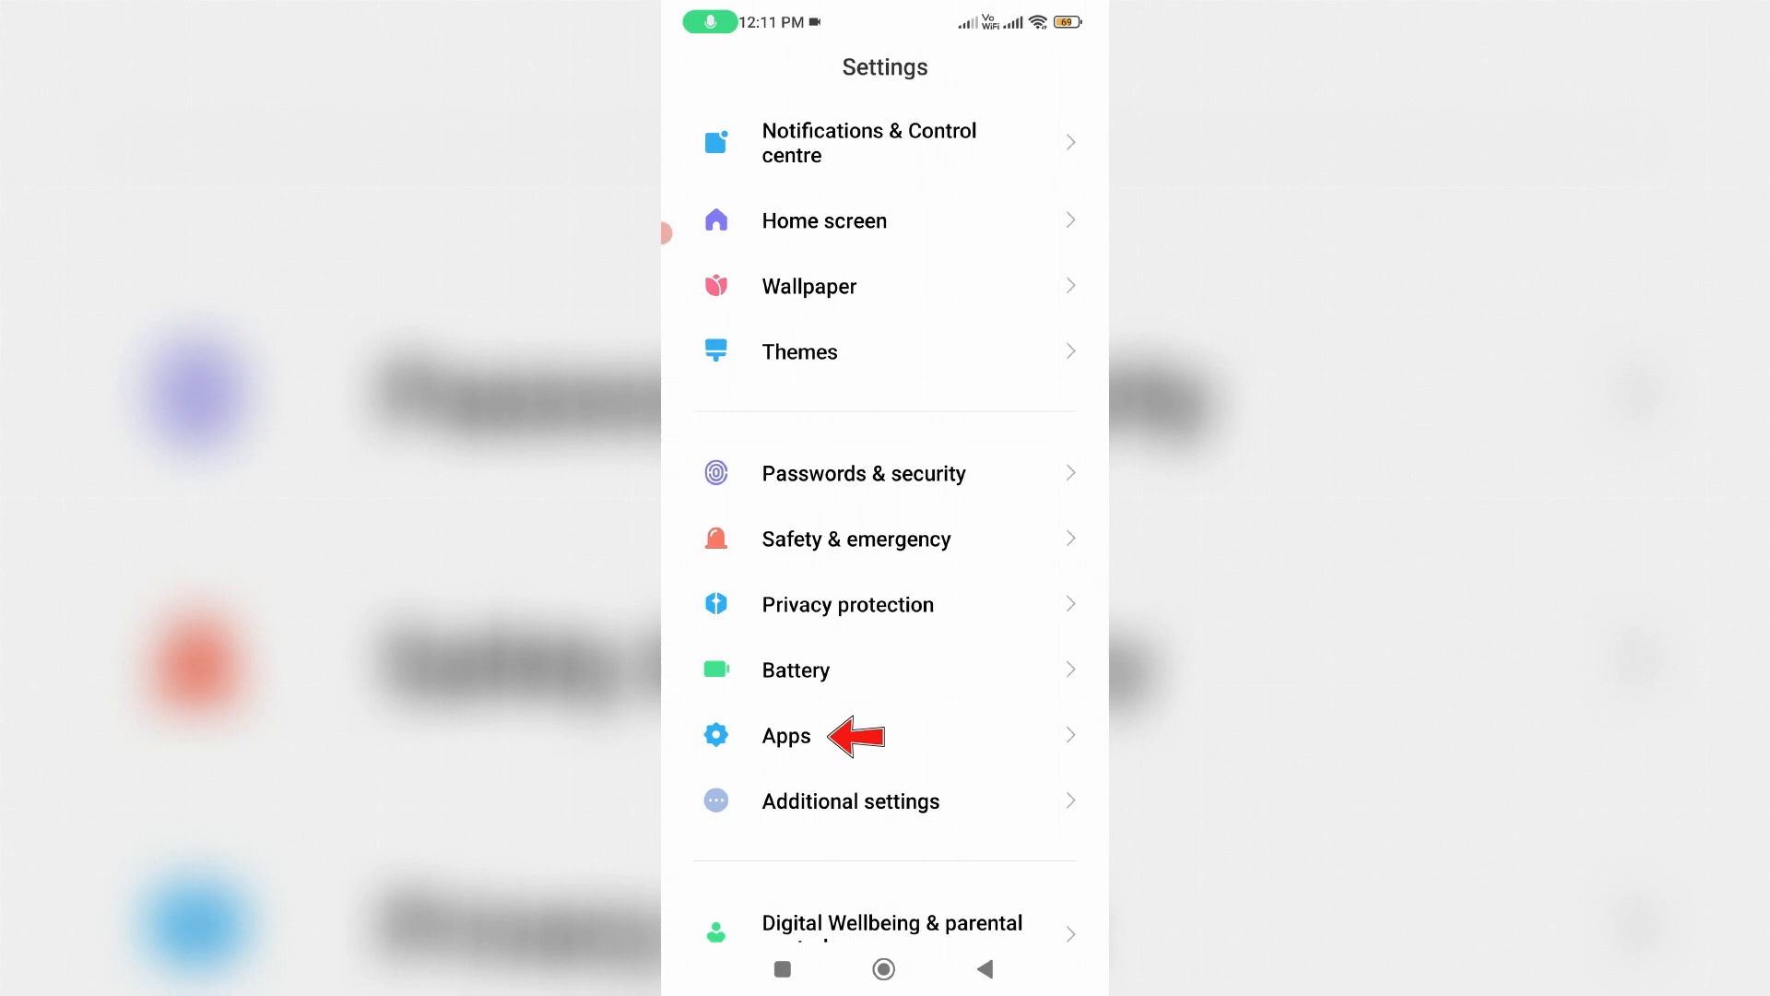
click(785, 736)
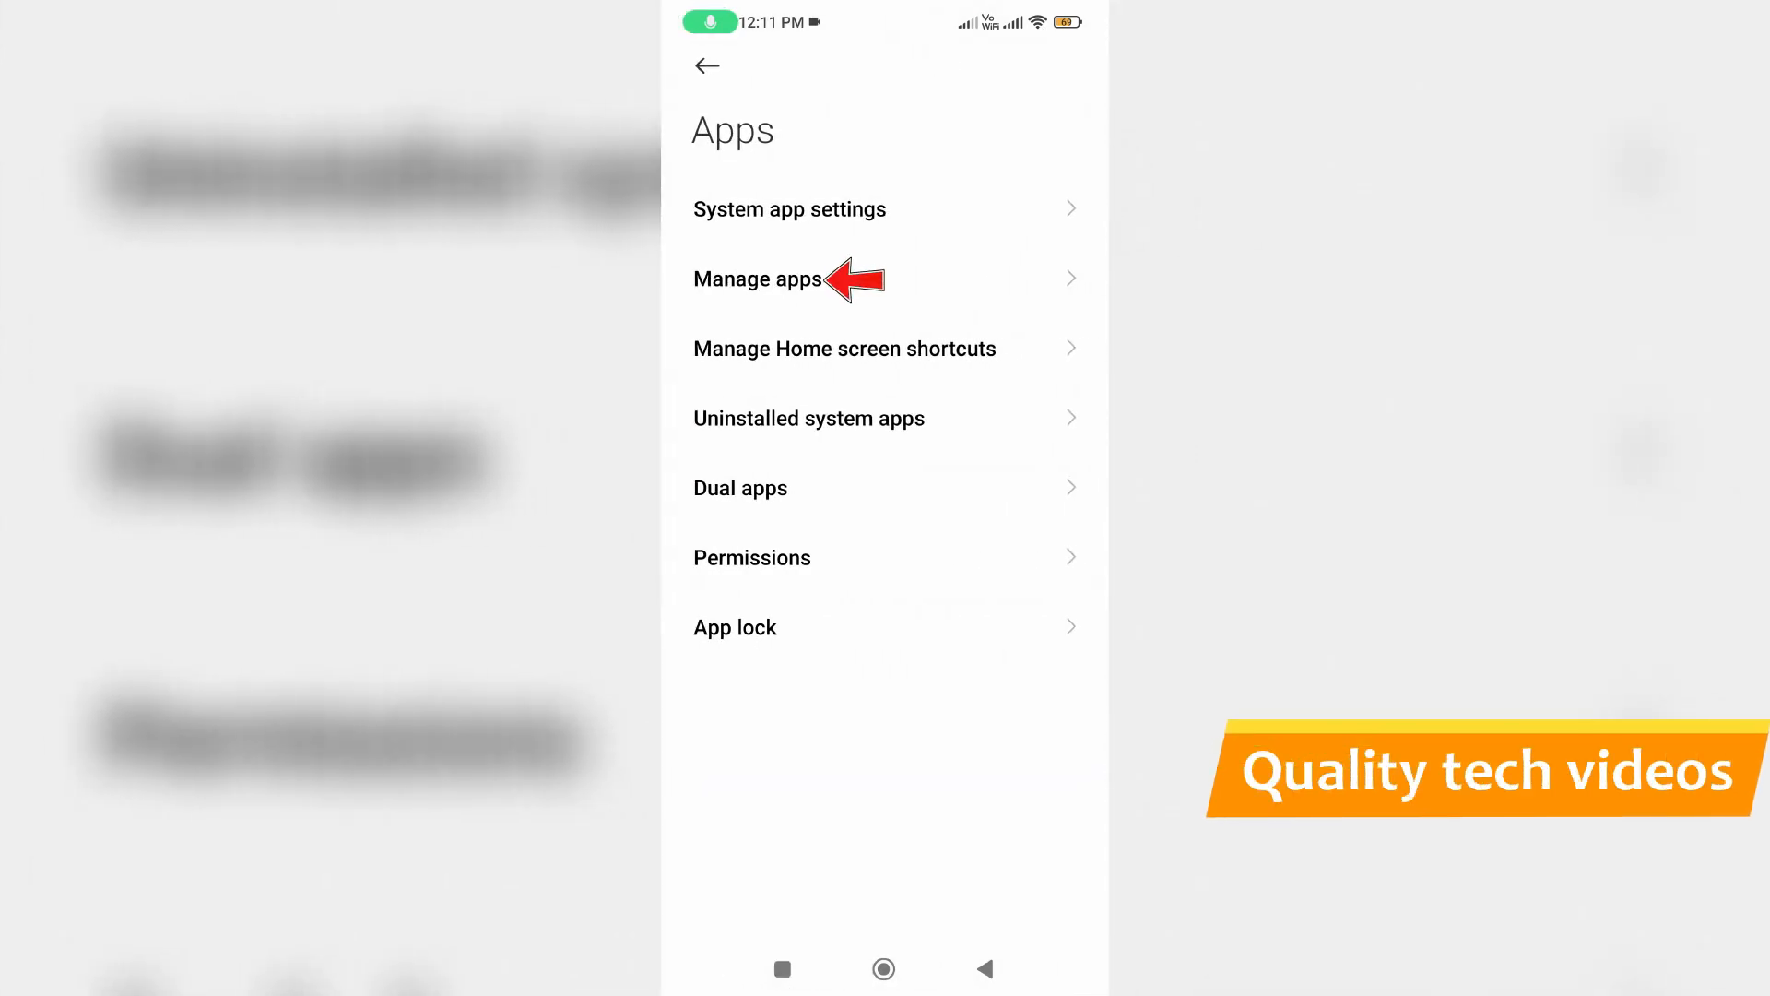
click(756, 279)
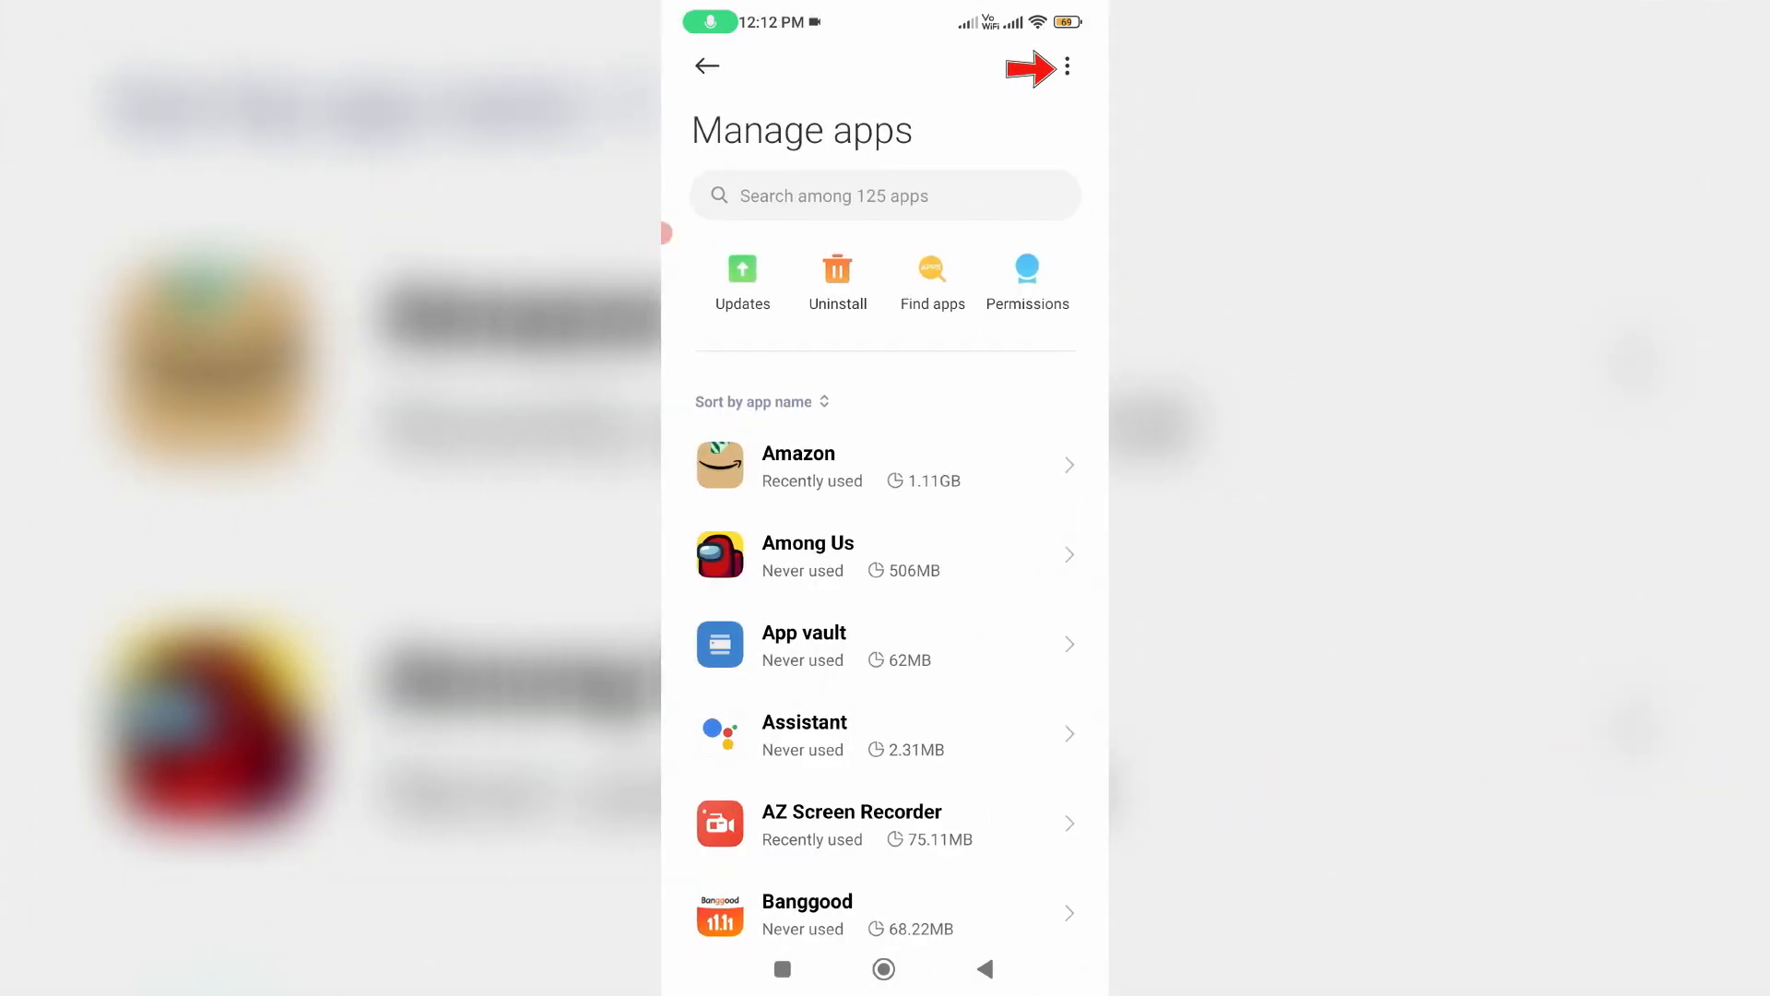
Show all apps so system apps are listed (368 apps)
click(1066, 66)
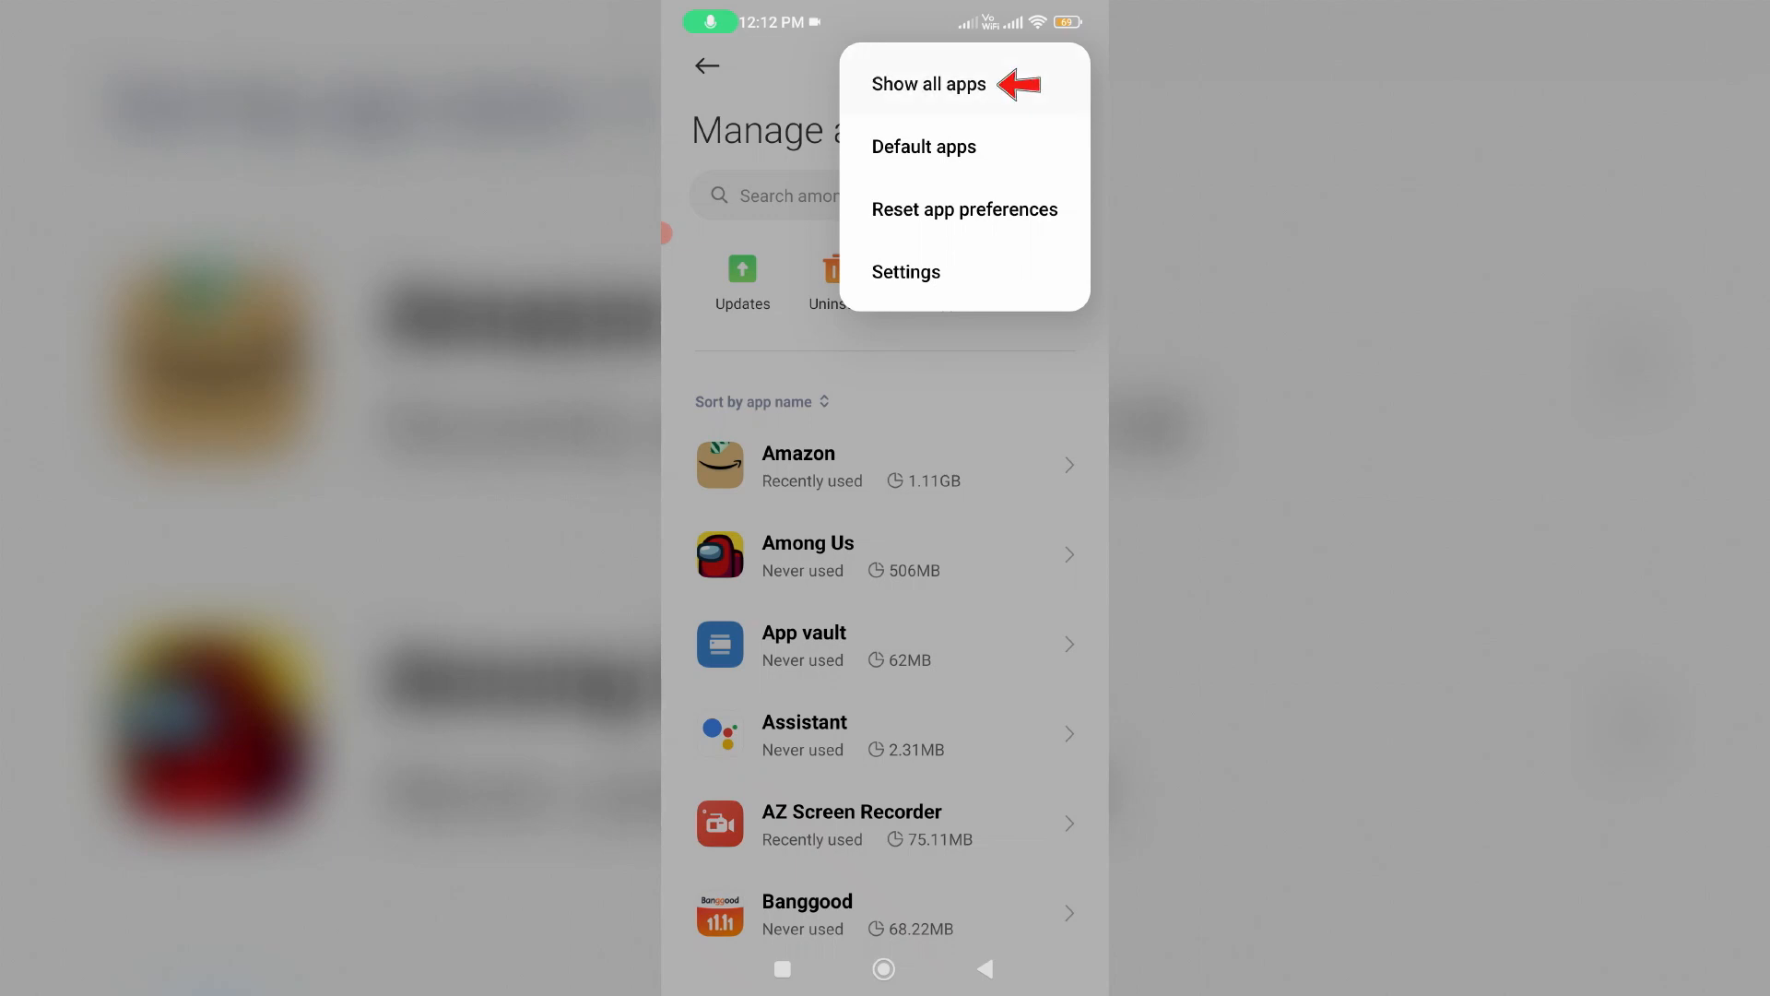
click(926, 83)
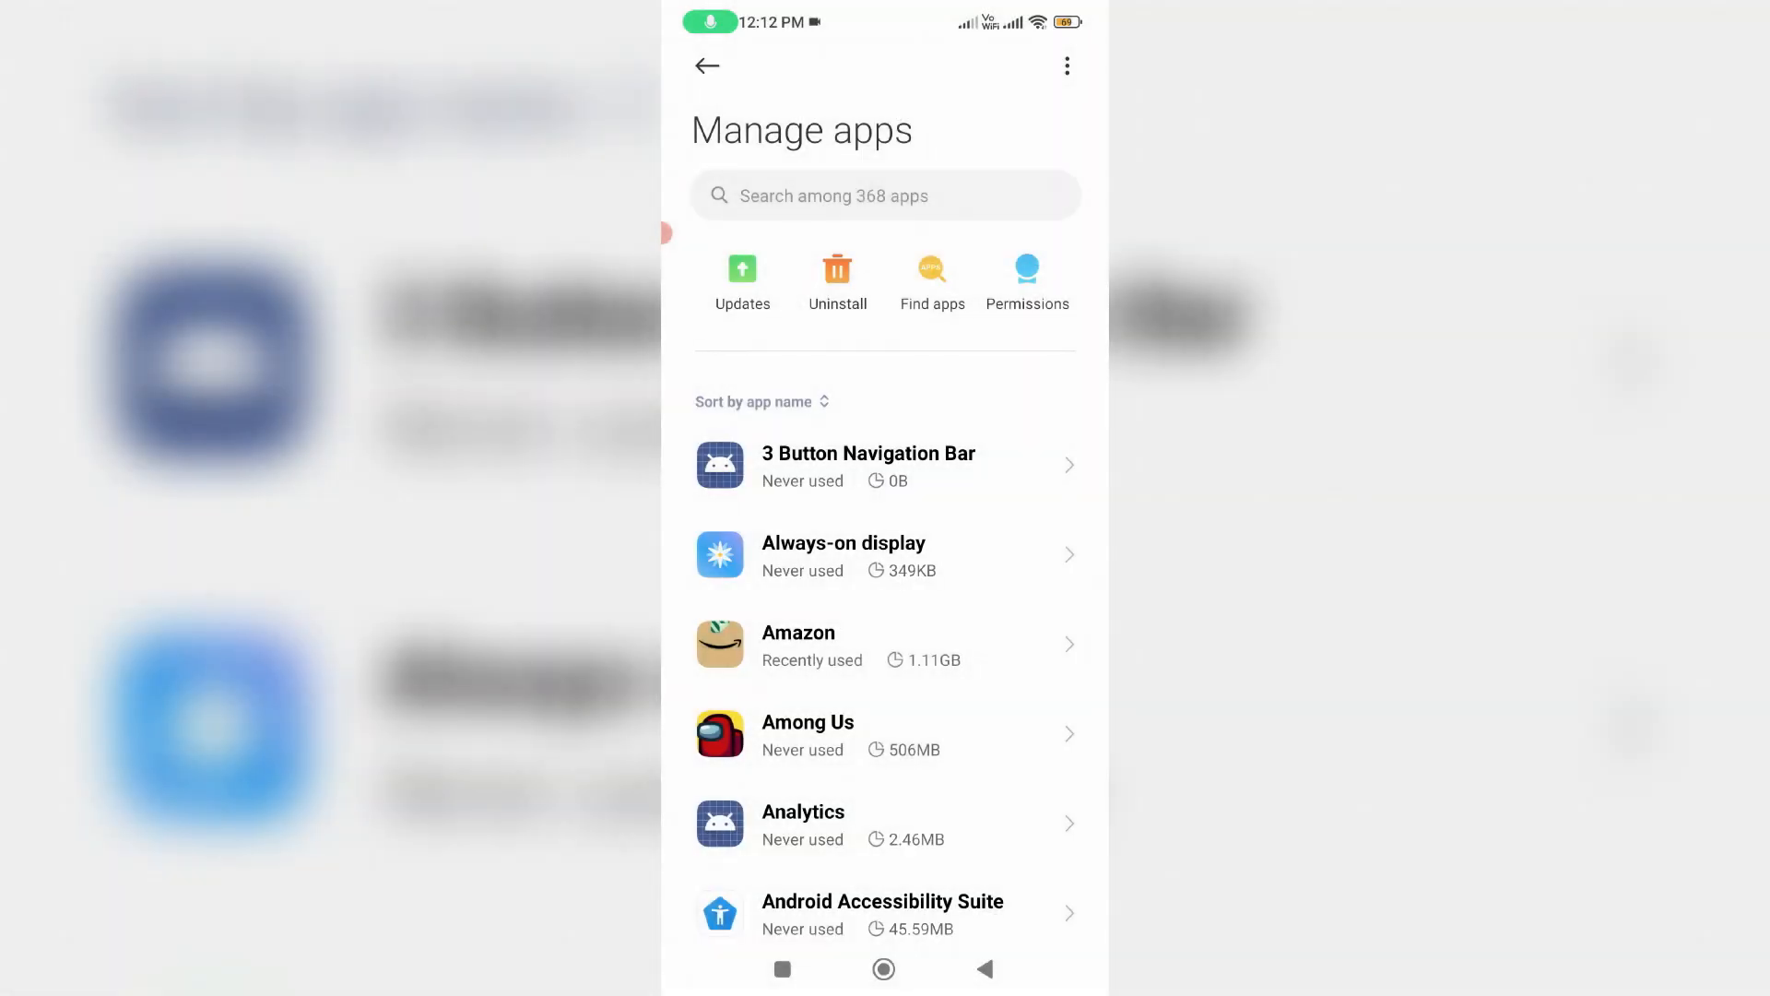
Locate System launcher in the list and show its App info page
scroll(down, 3)
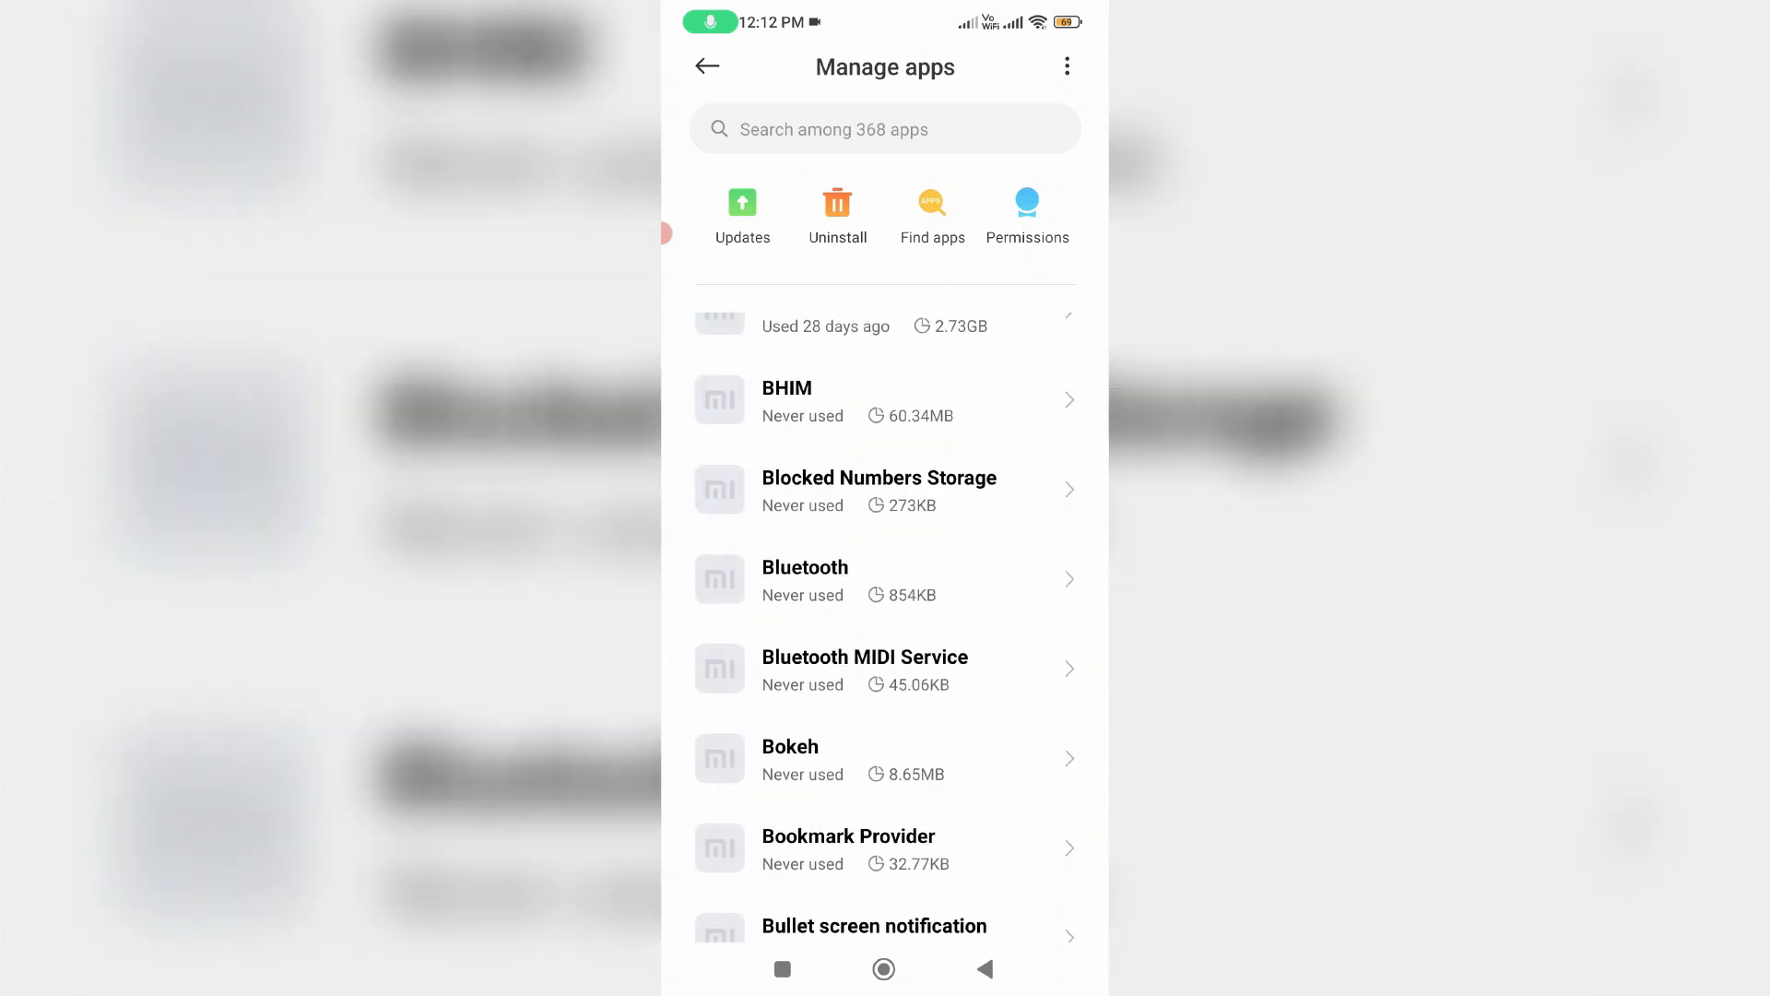
scroll(down, 3)
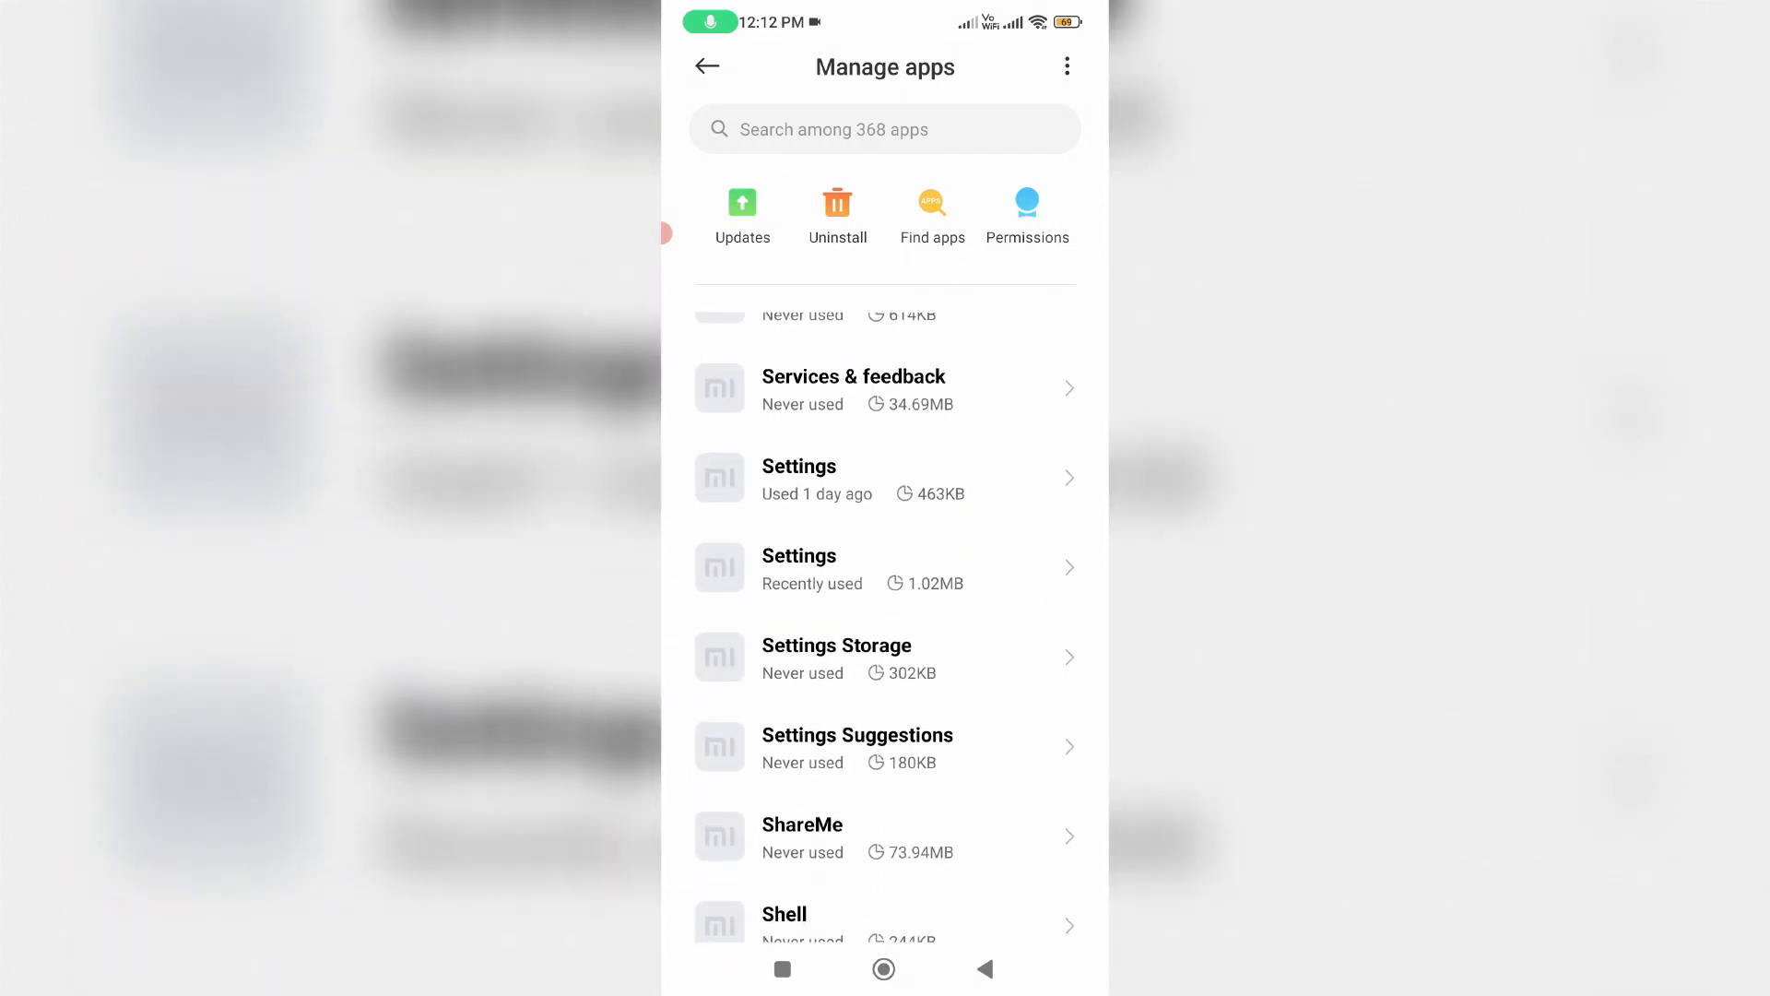
scroll(down, 3)
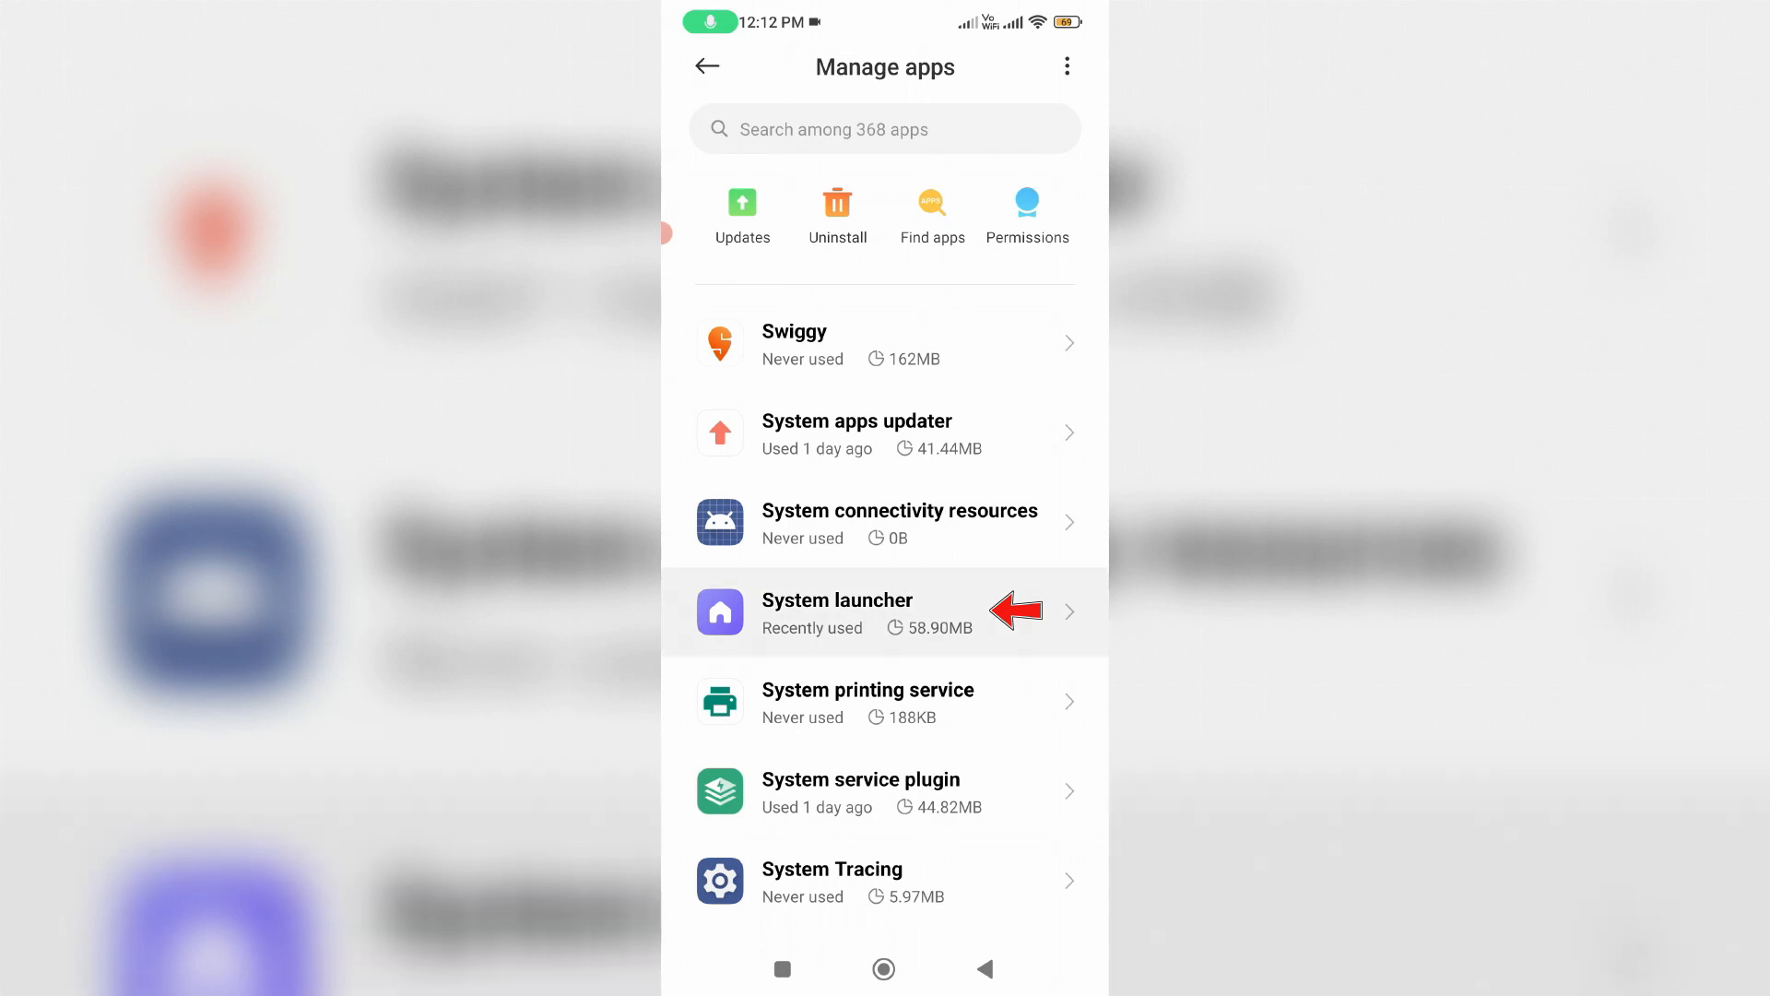
click(837, 610)
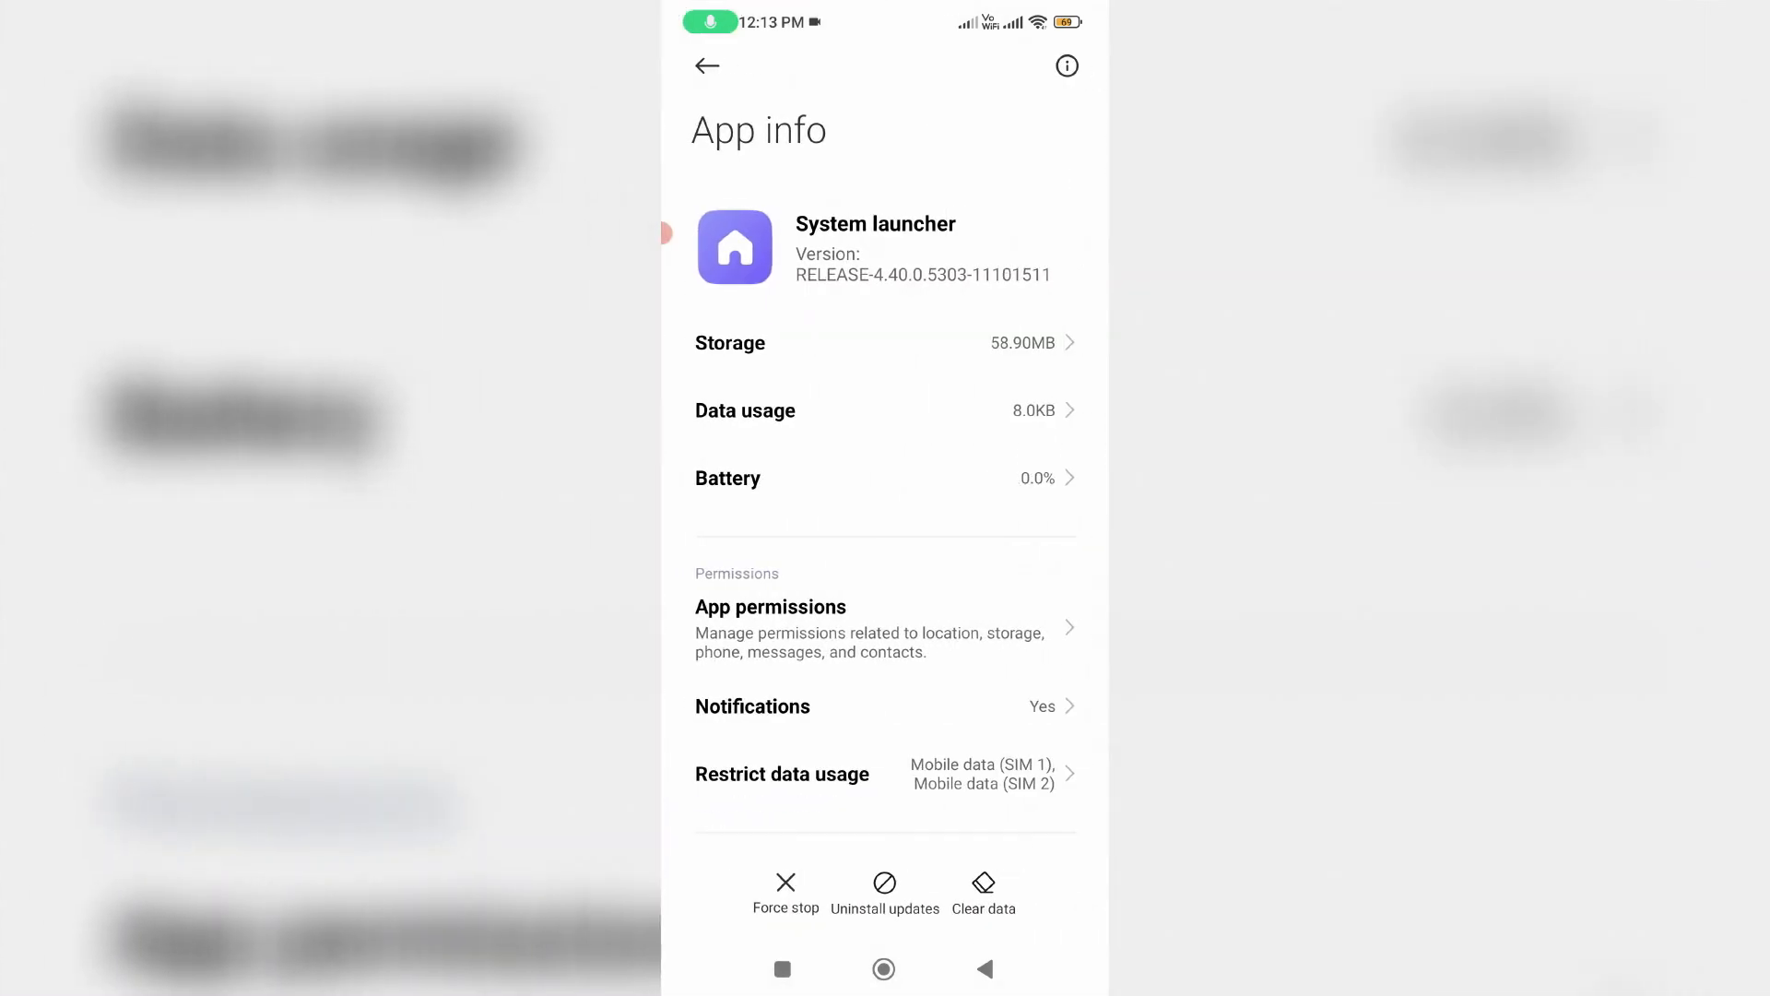